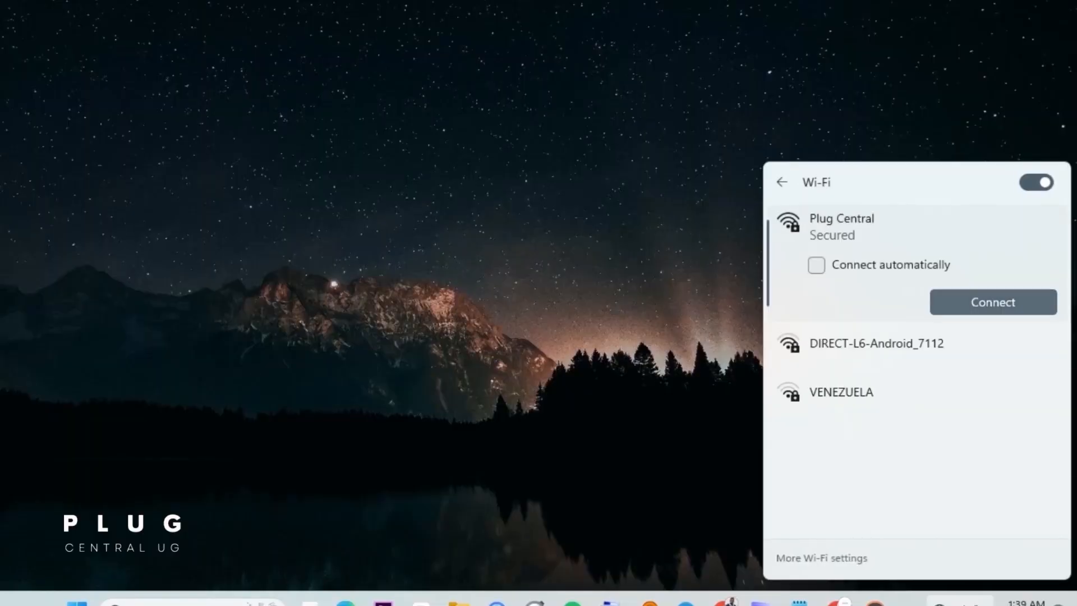
Connect the computer to the Plug Central Wi-Fi network from the quick settings flyout
click(992, 302)
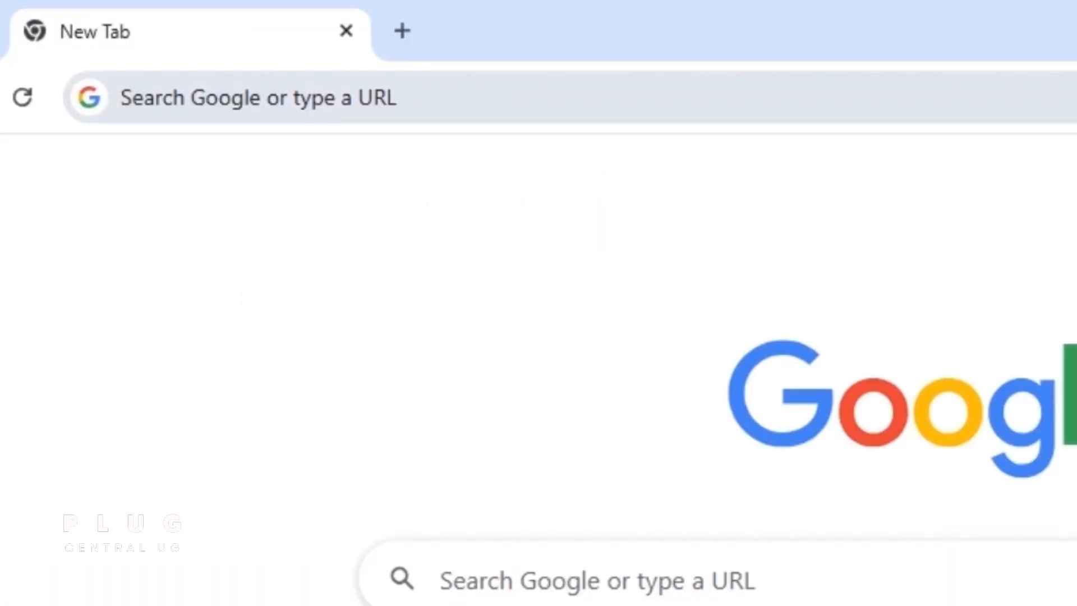
Navigate Chrome to the router admin page at 192.168.1.1
text(192.168.1.1)
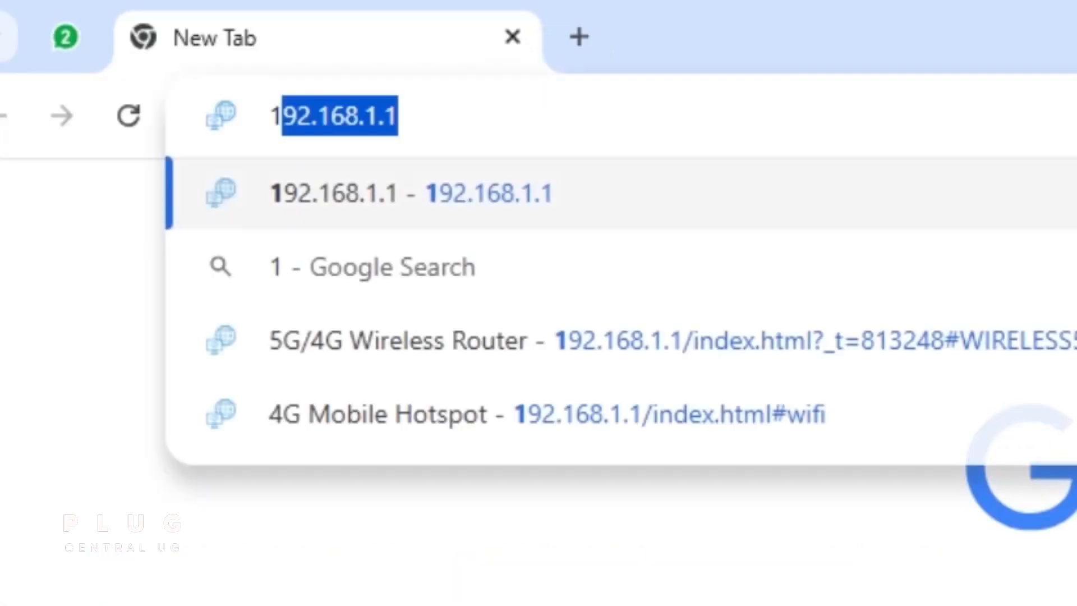
text(192.168.1.)
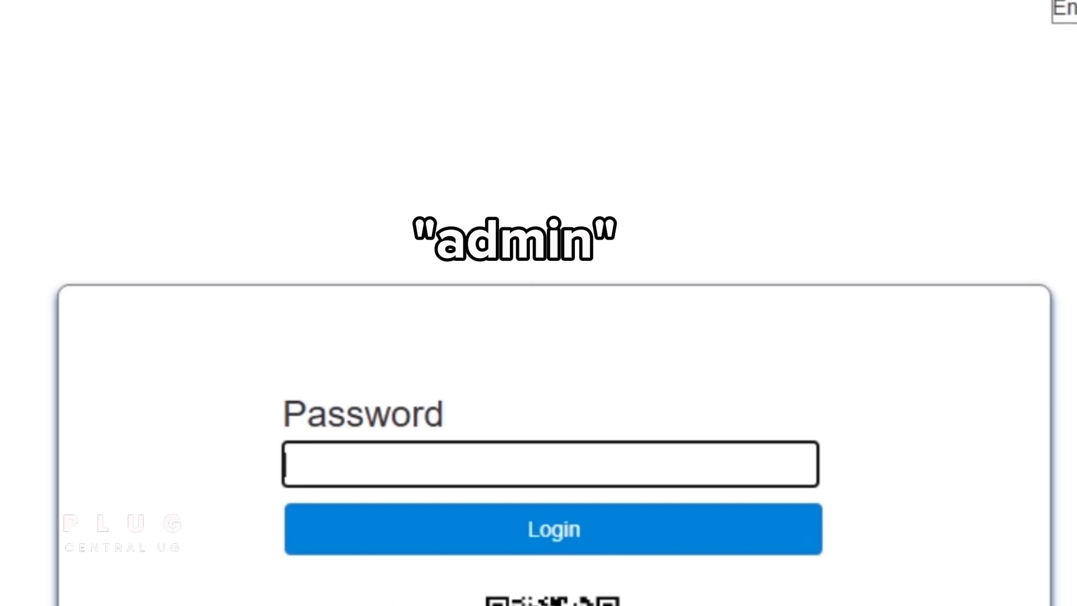
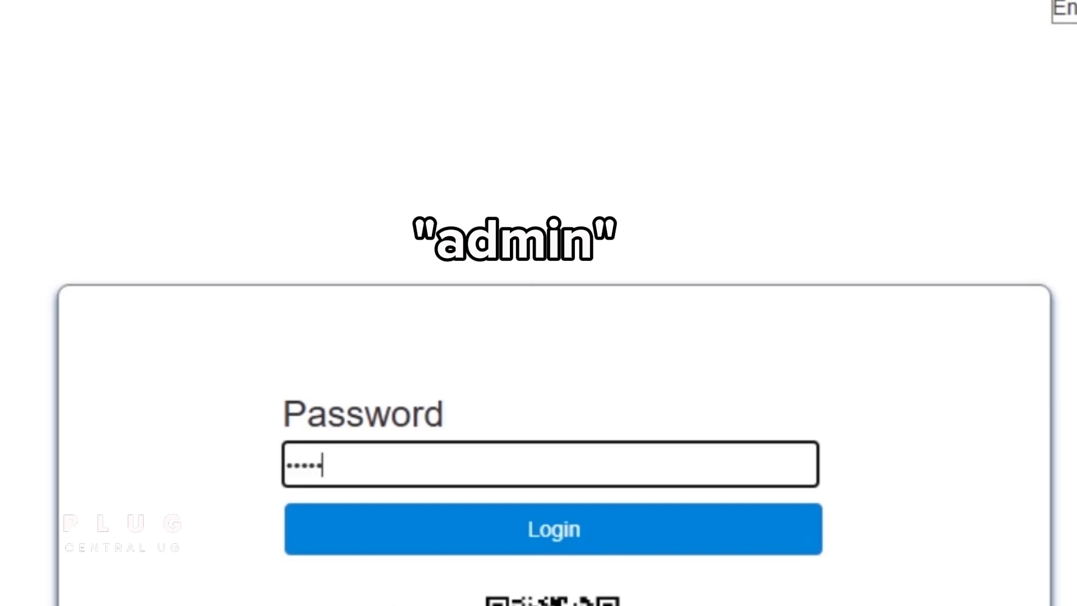
click(553, 529)
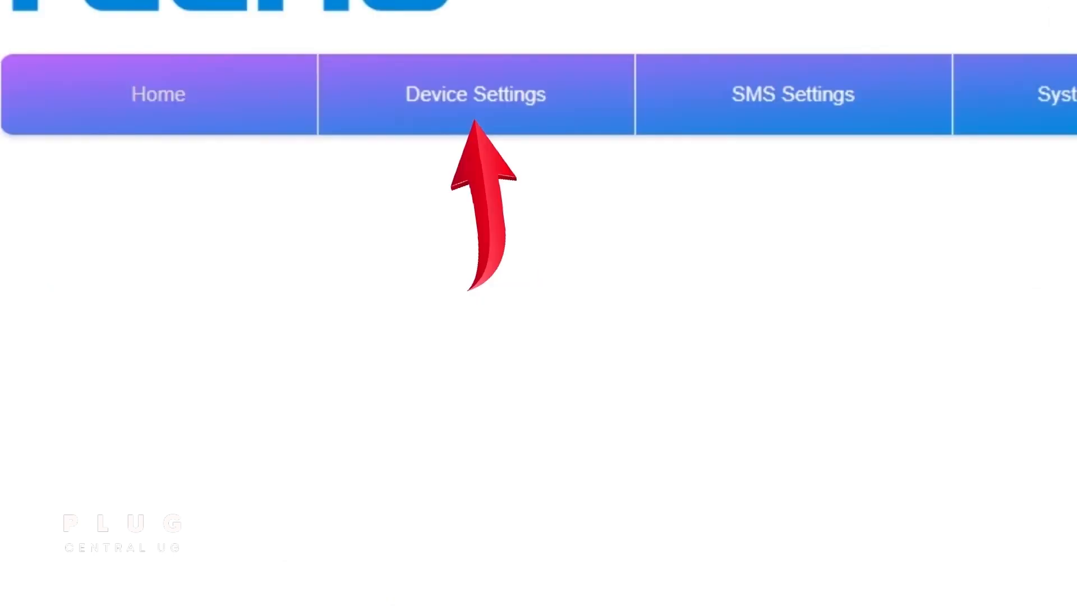
In Device Settings > Network Type Setting, choose 3G and confirm the change
click(476, 94)
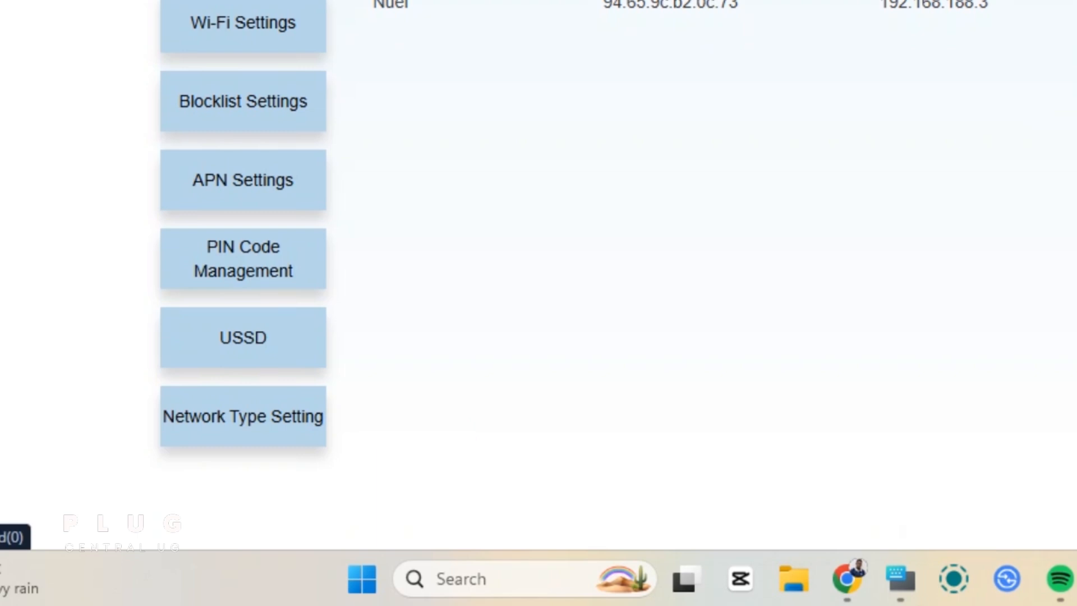
click(242, 415)
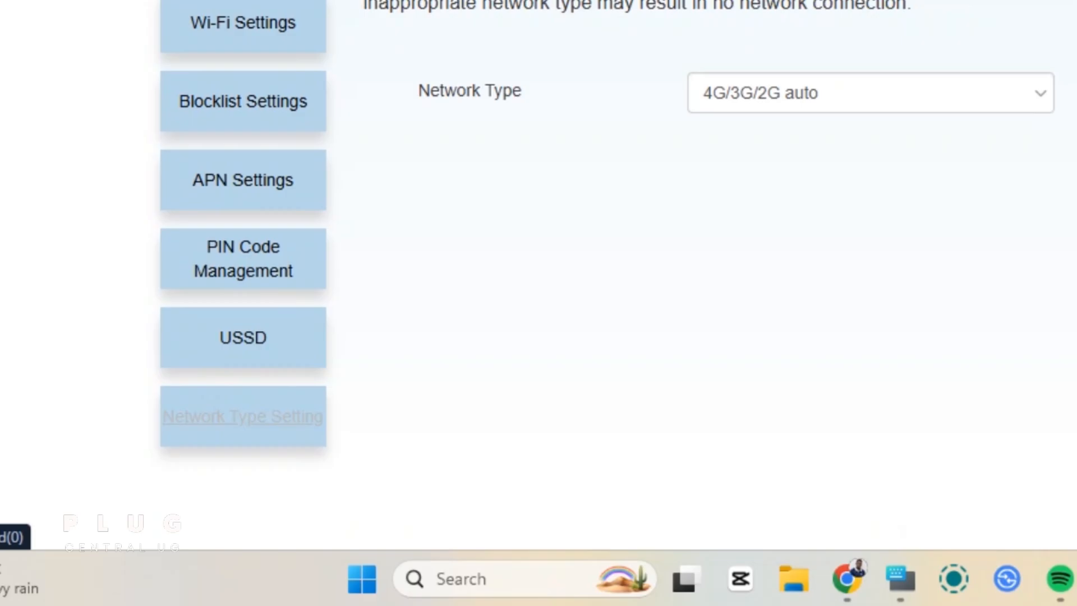
scroll(up, 3)
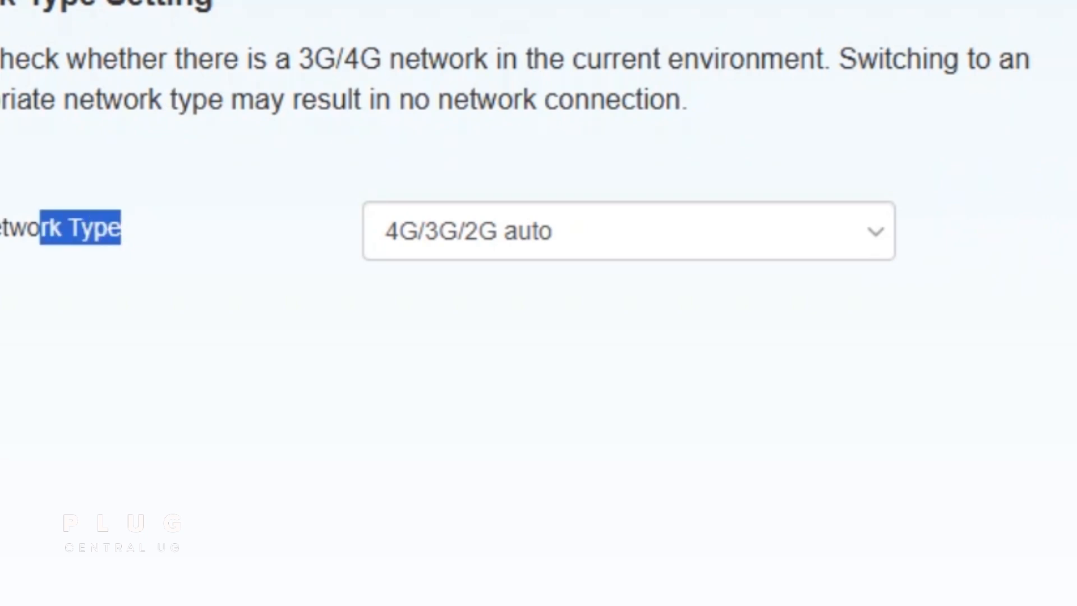
click(625, 230)
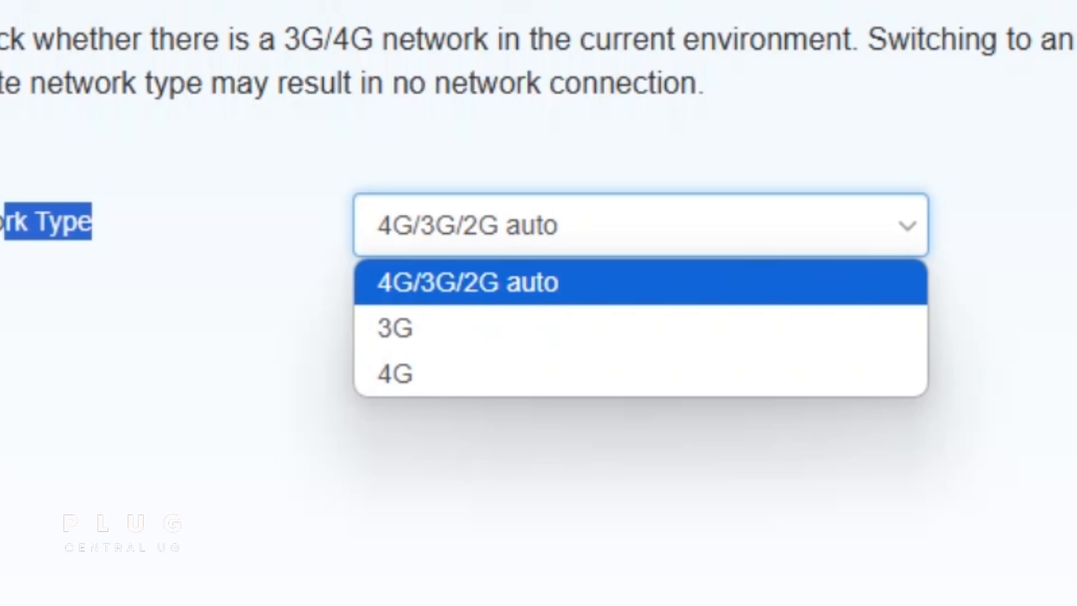
click(469, 283)
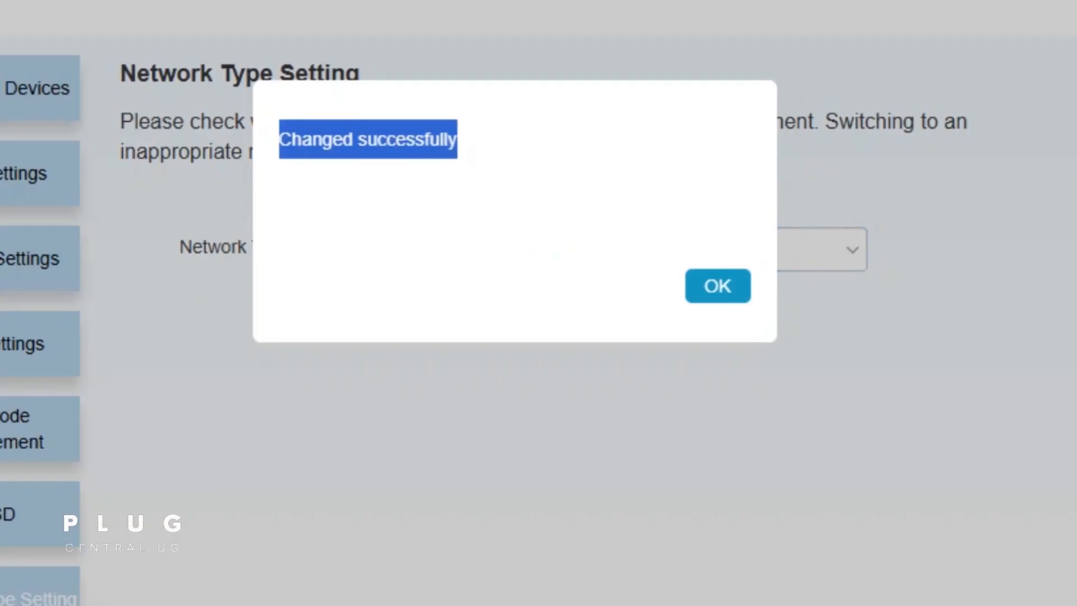
click(717, 286)
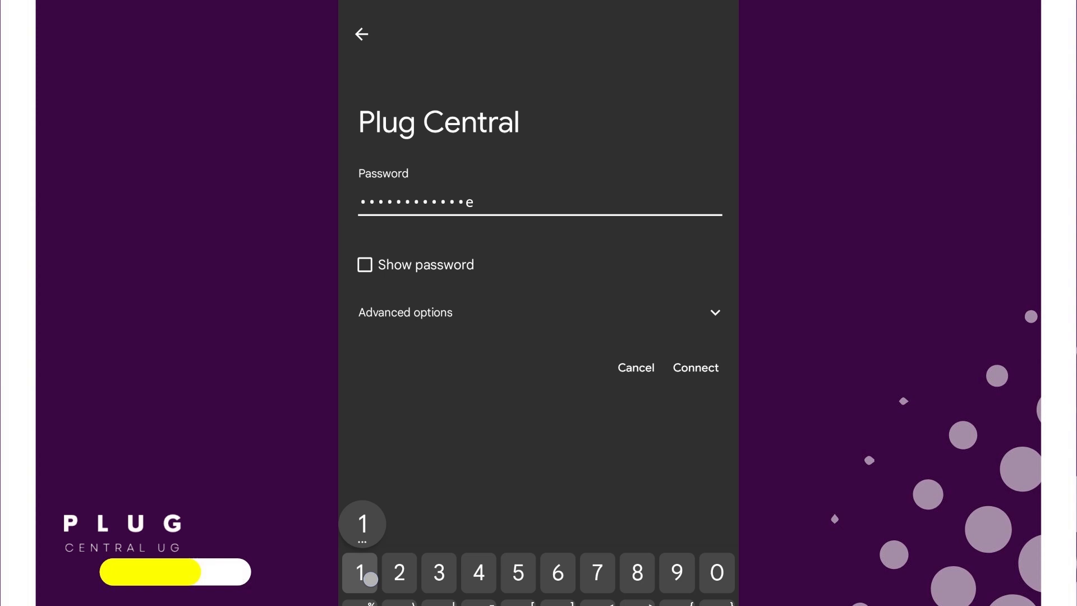
Finish the Plug Central password and set Metered to 'Treat as metered' under Advanced options
click(359, 572)
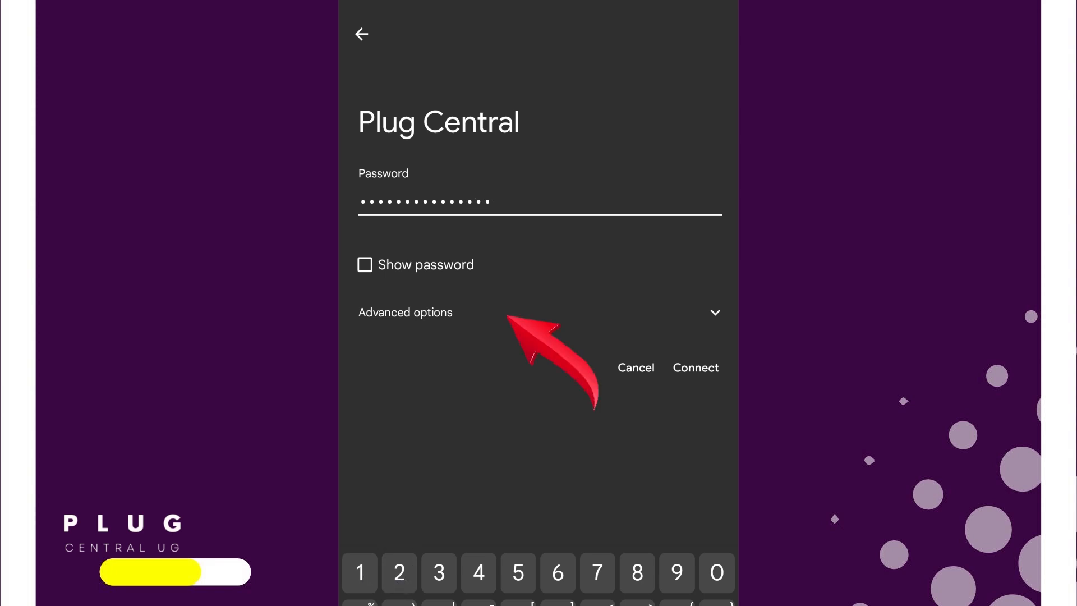
click(405, 312)
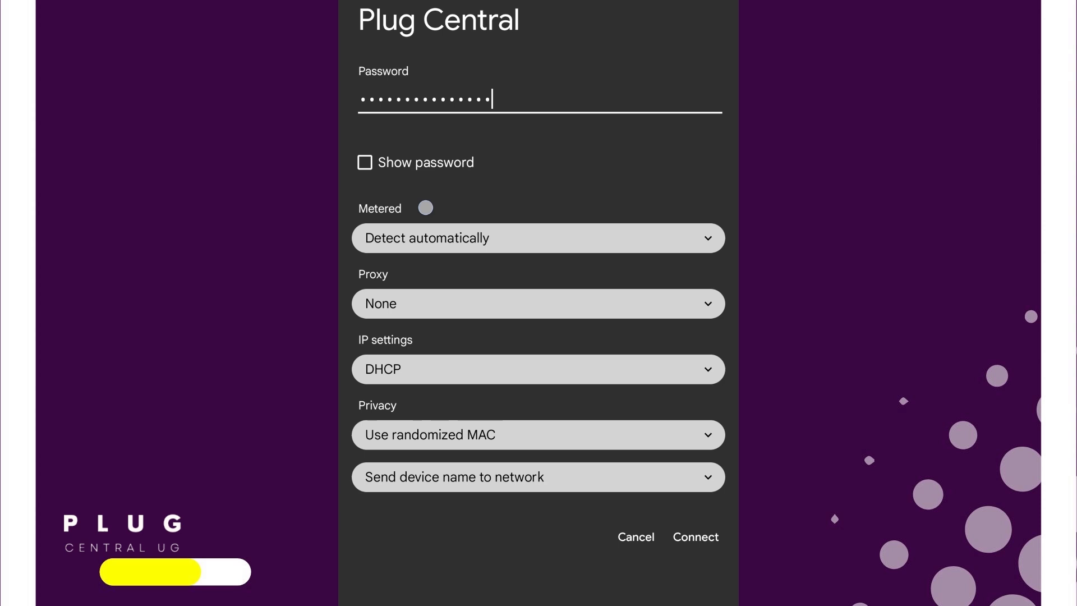
click(537, 238)
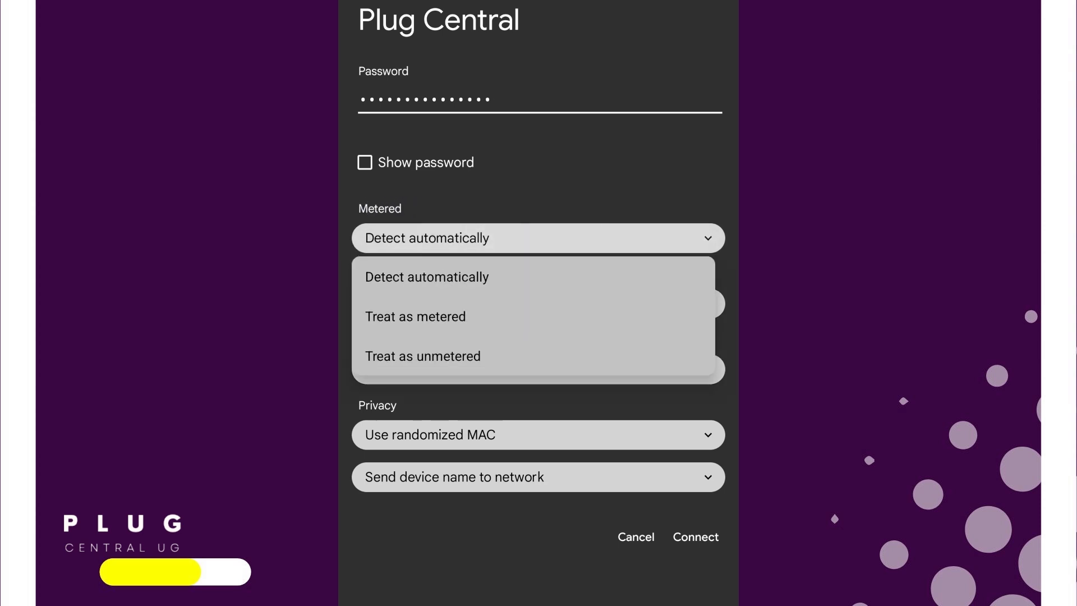
click(415, 316)
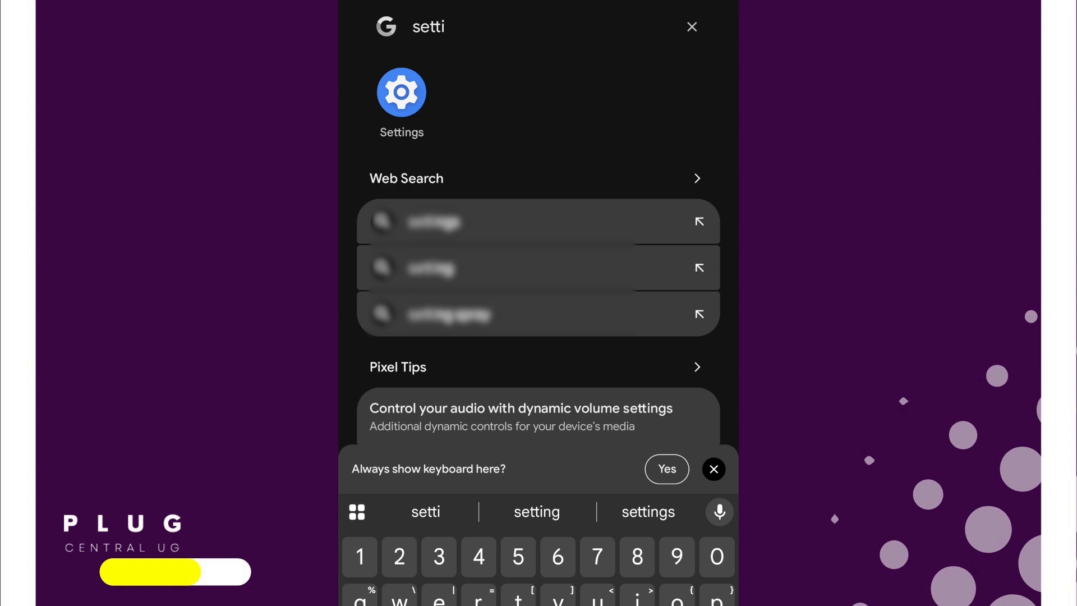
Open the Plug Central network's details from Settings > Internet and reconnect it
click(402, 91)
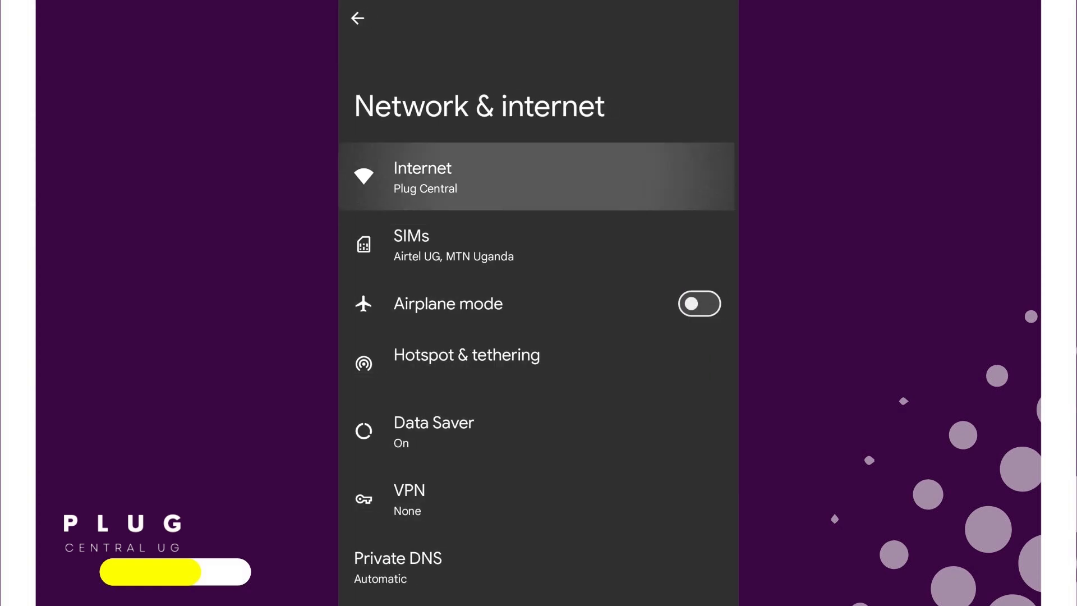
click(422, 177)
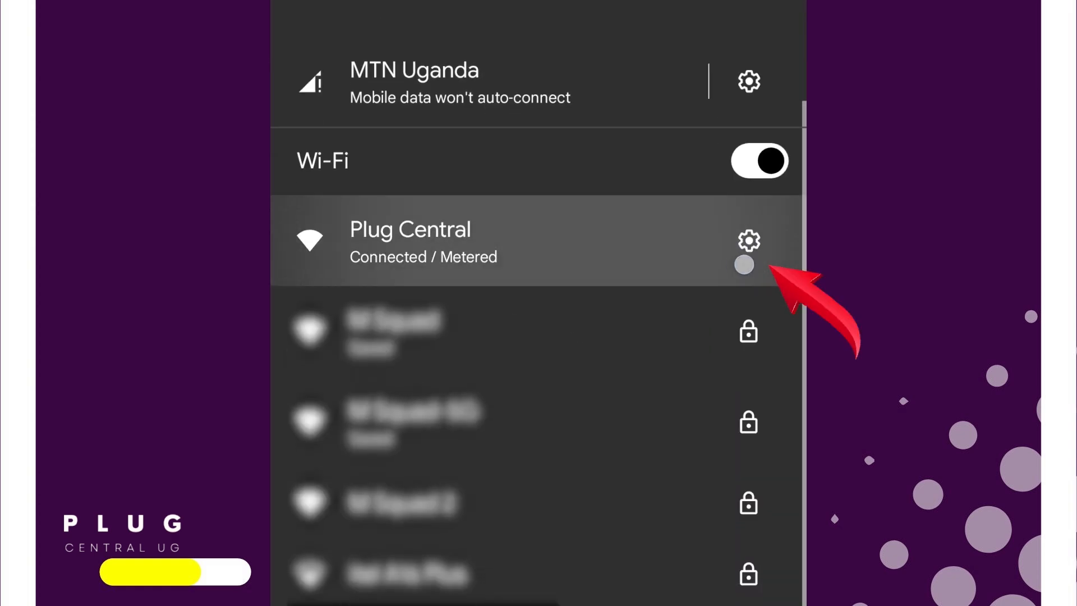
click(749, 240)
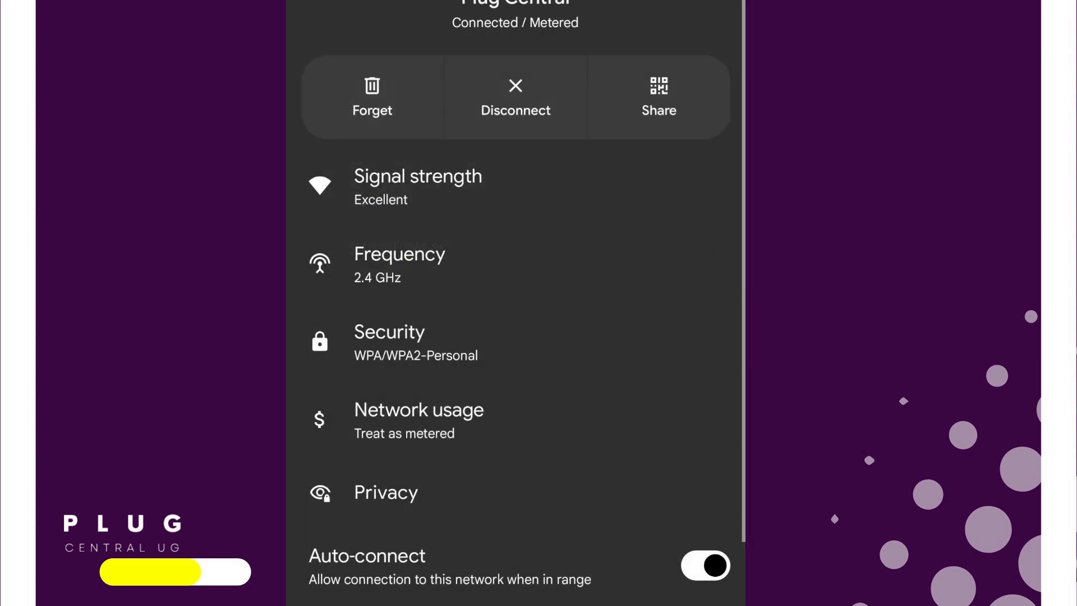
click(515, 96)
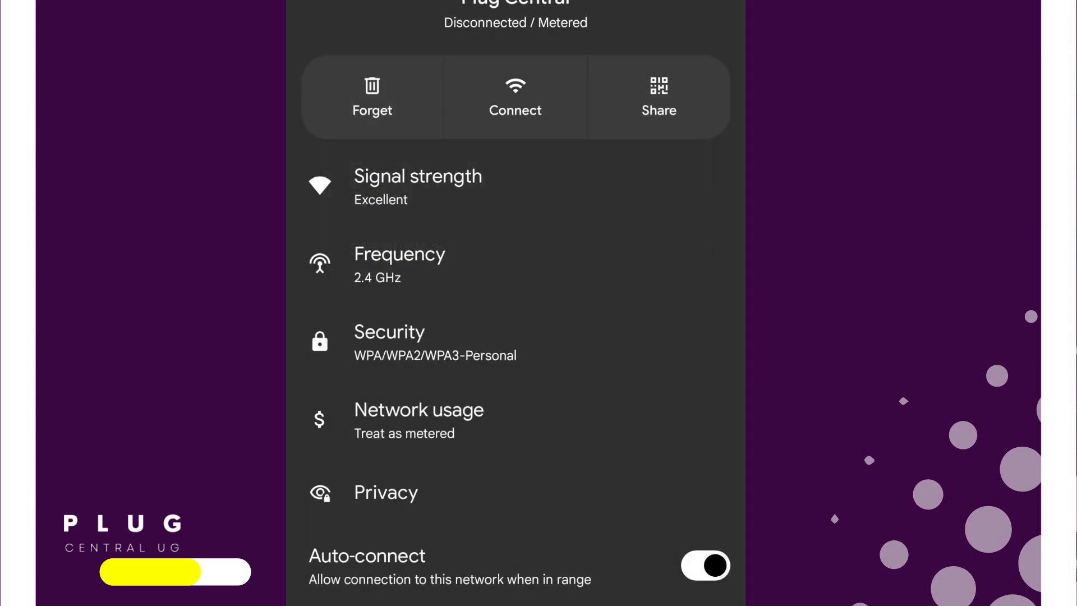
click(515, 97)
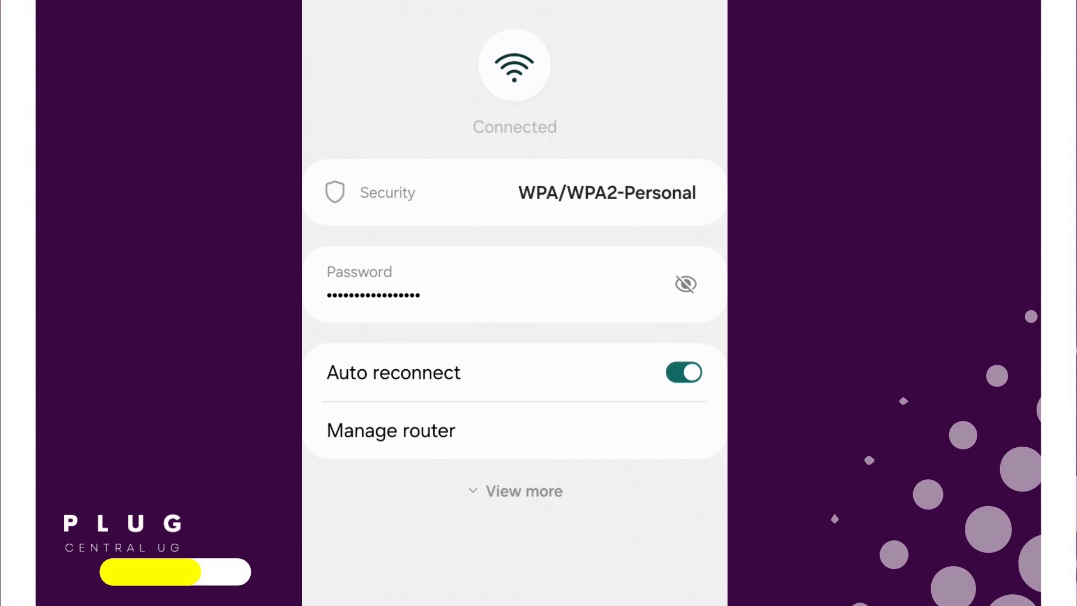
Set the network's Metered option to 'Treat as metered'
scroll(down, 3)
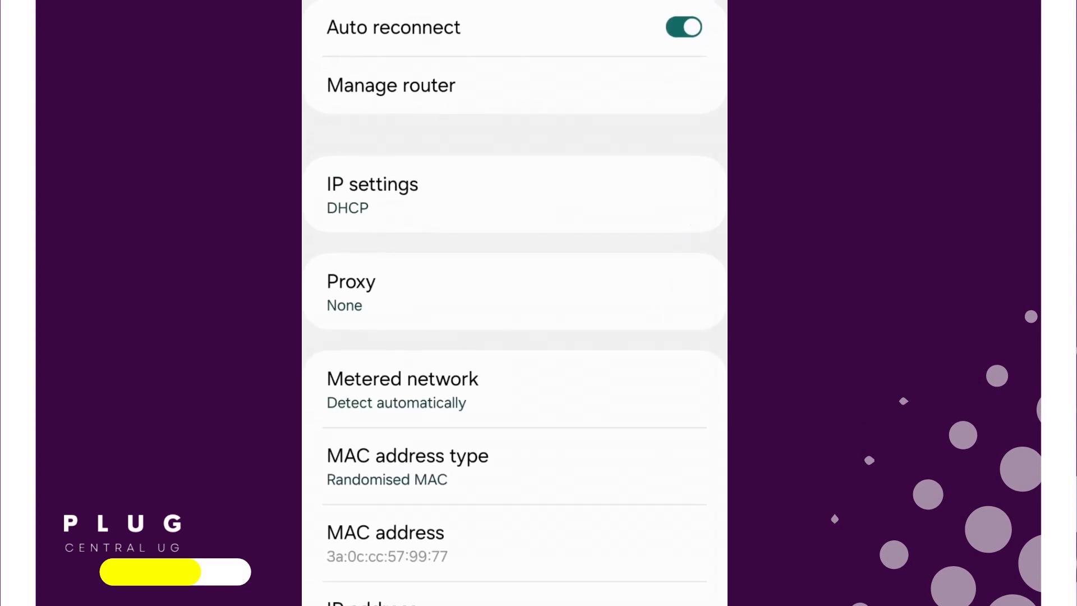
click(401, 389)
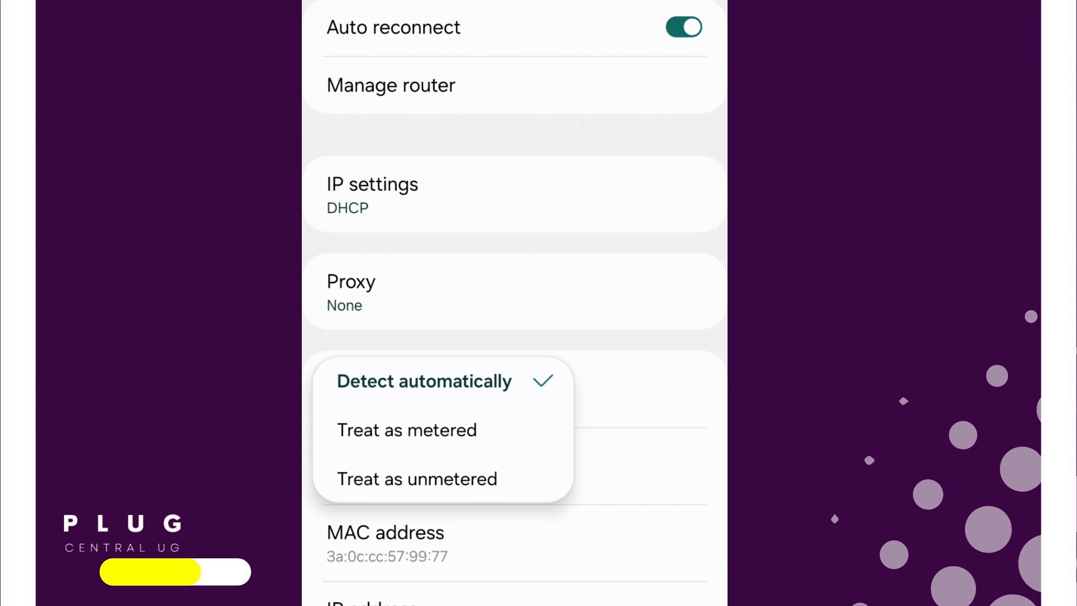
click(406, 429)
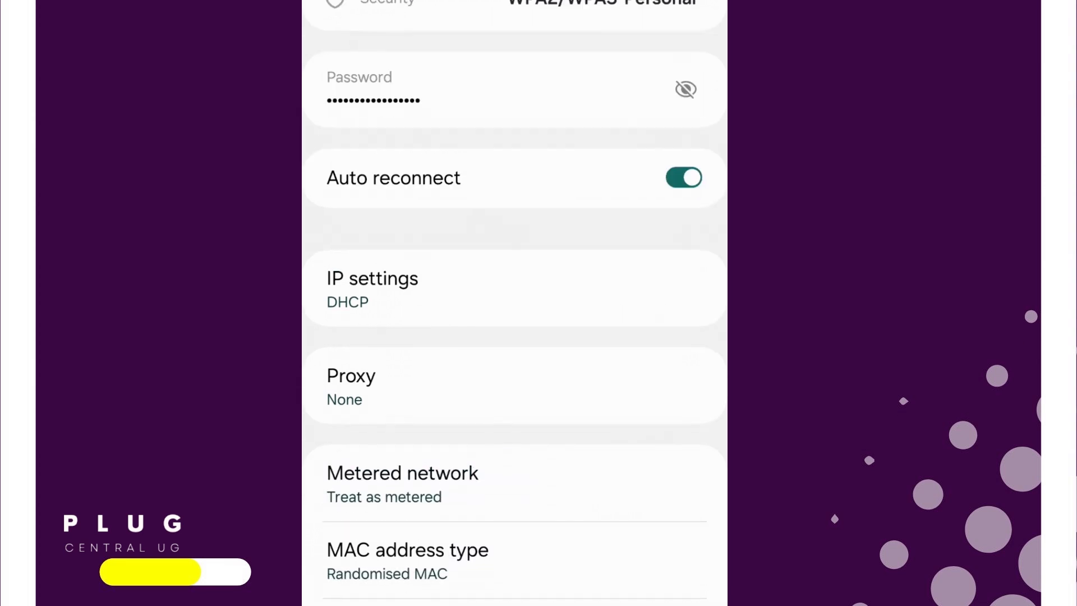
scroll(down, 3)
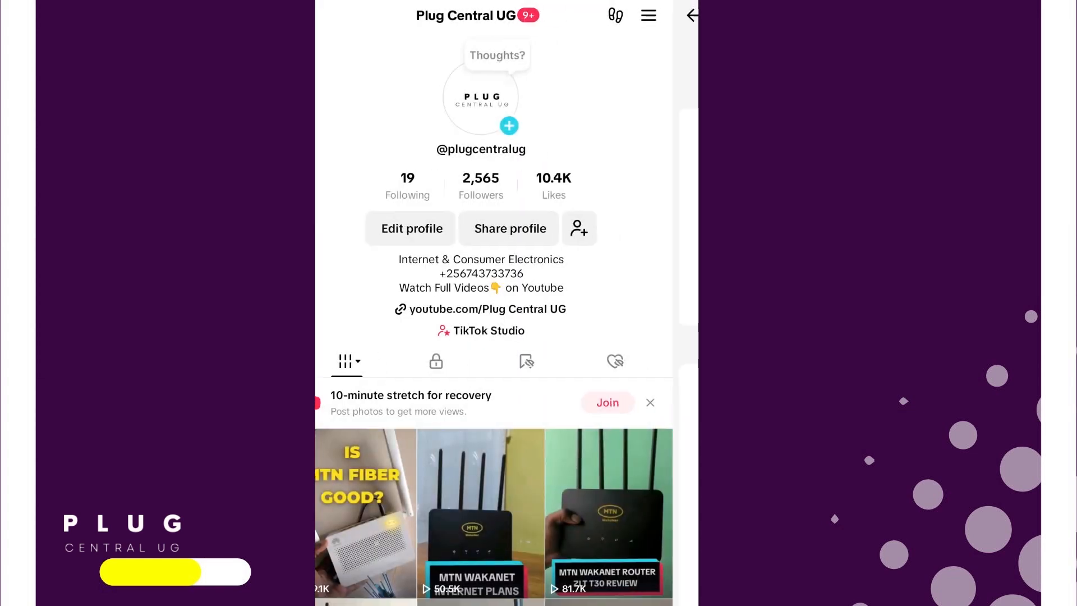
Switch on TikTok's Data Saver from its settings
click(646, 14)
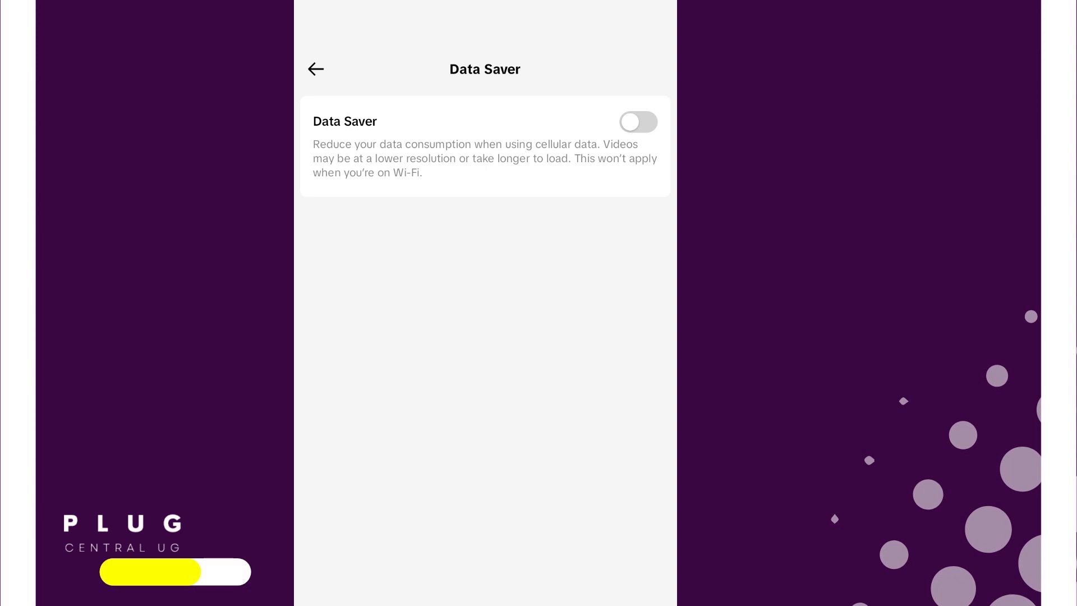
click(637, 121)
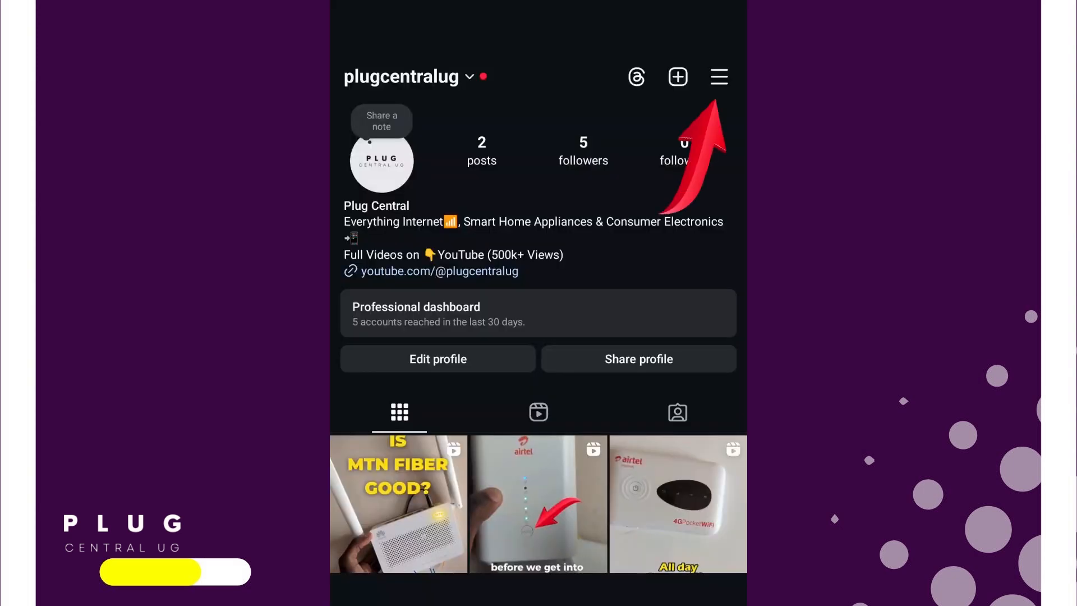
Turn on Instagram's Data saver under Data usage and media quality, then return to settings
click(718, 77)
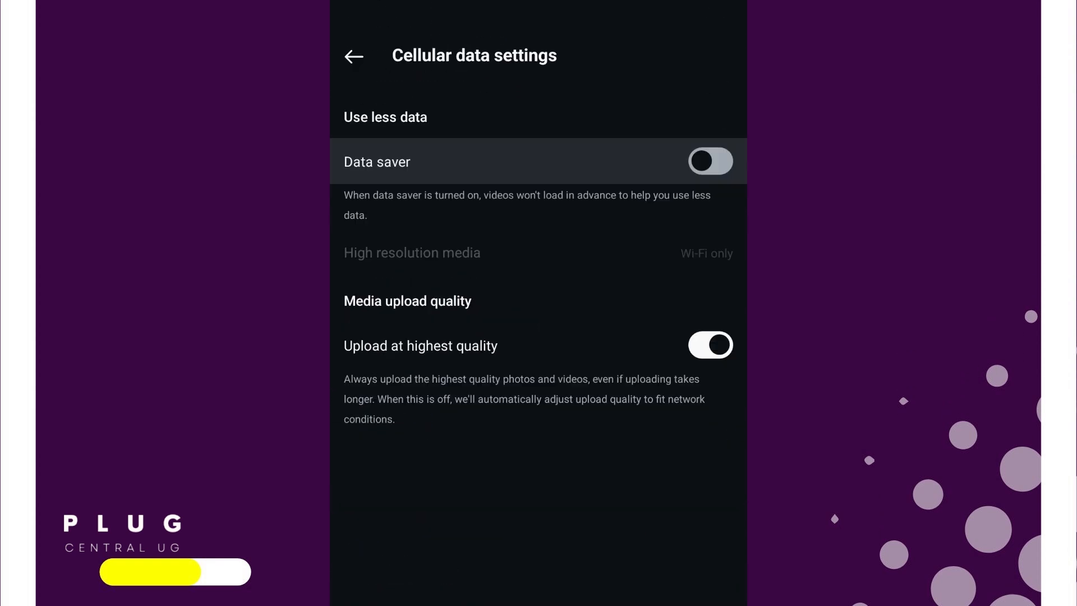
click(711, 161)
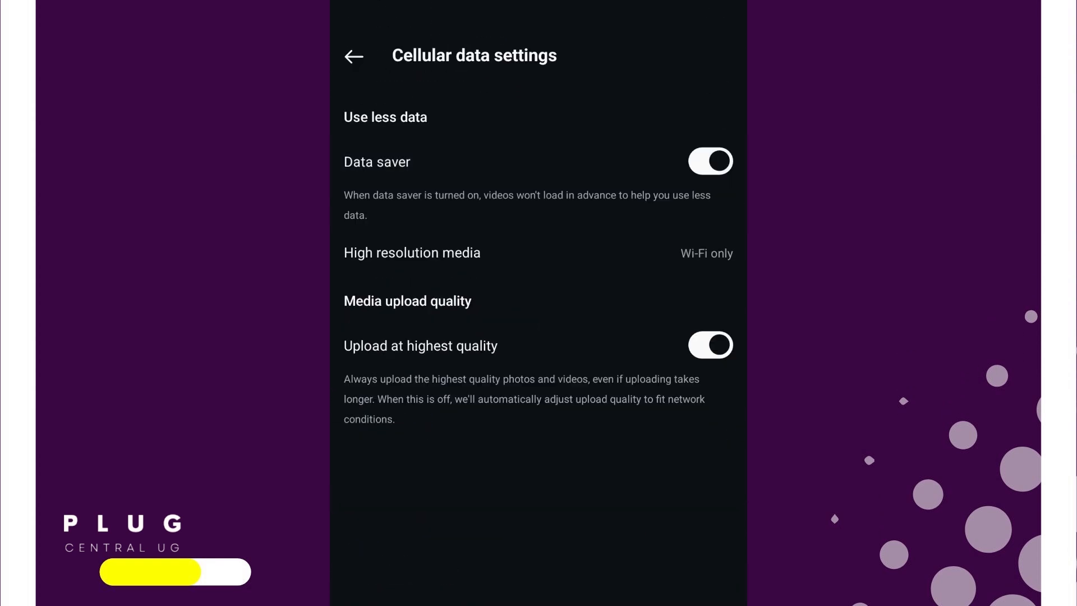
click(354, 57)
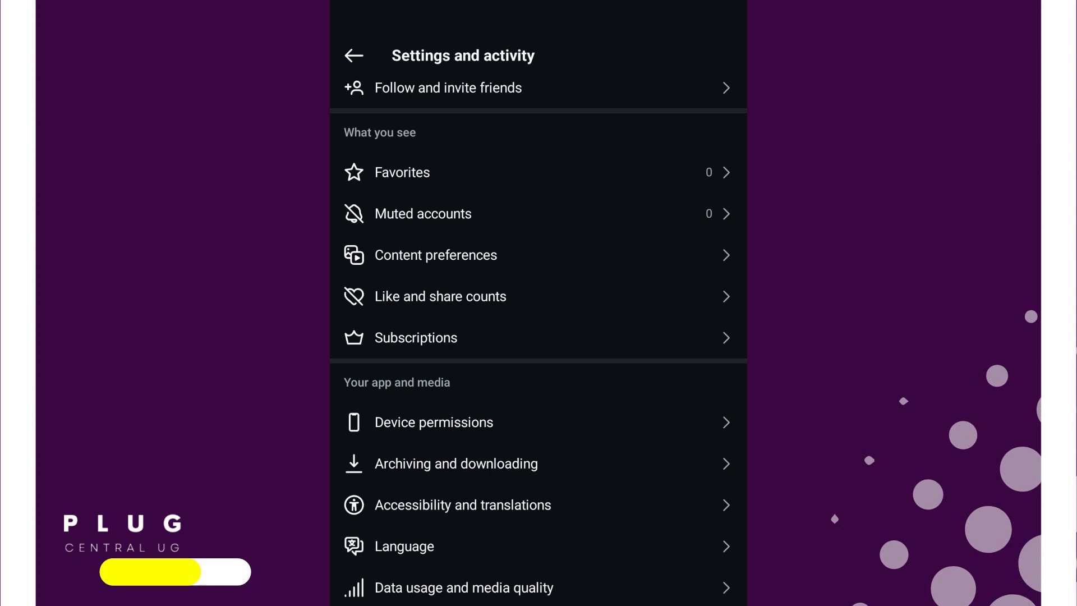
click(353, 56)
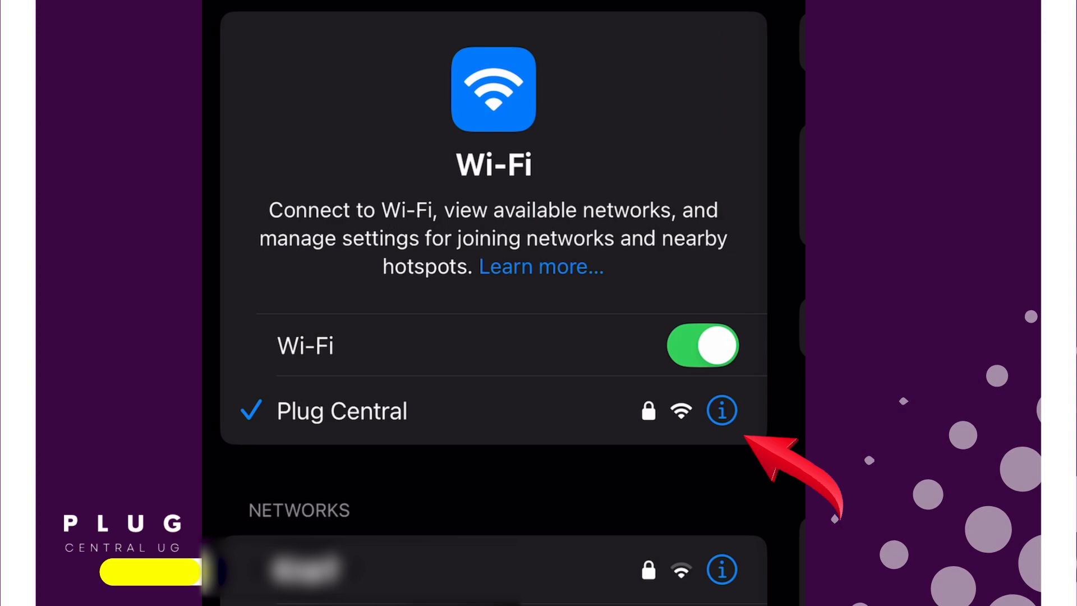
Turn on Low Data Mode in the Plug Central network's details on the iPhone
click(722, 410)
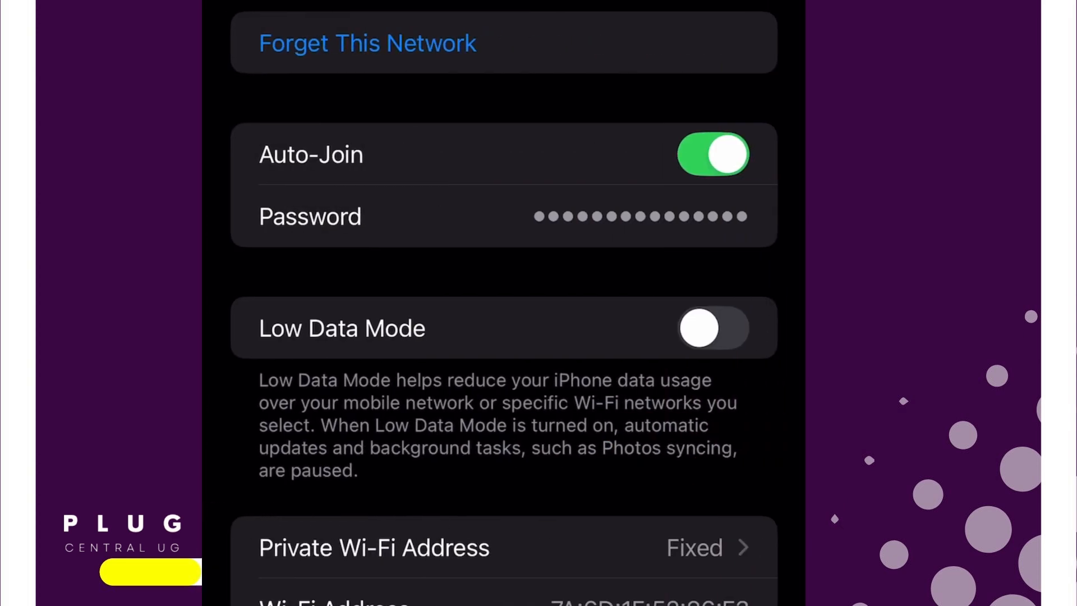
click(713, 328)
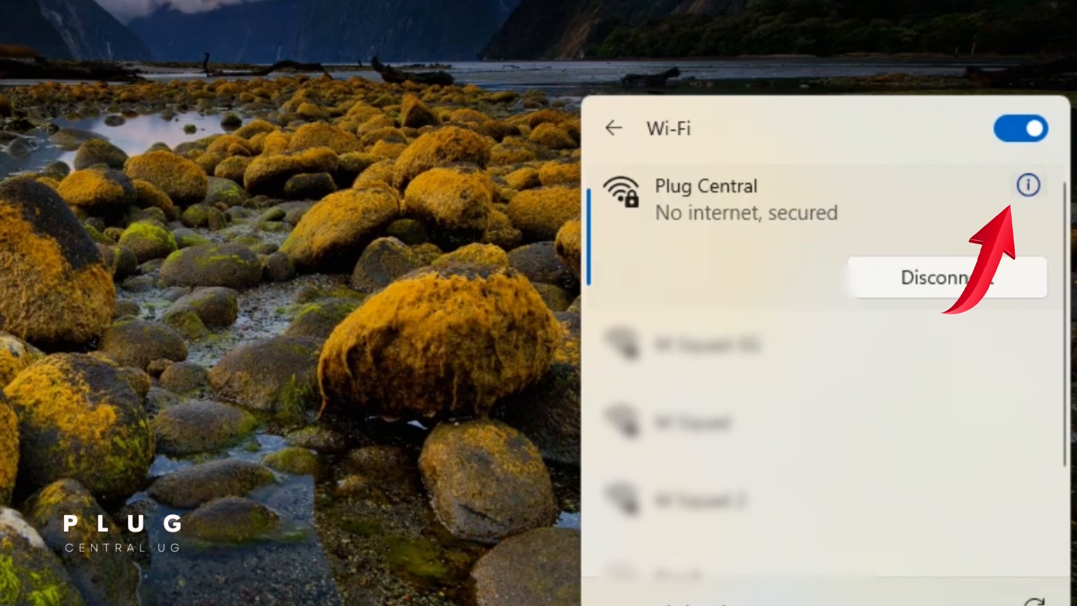
Switch Metered connection On in Plug Central's Windows network properties
click(1027, 185)
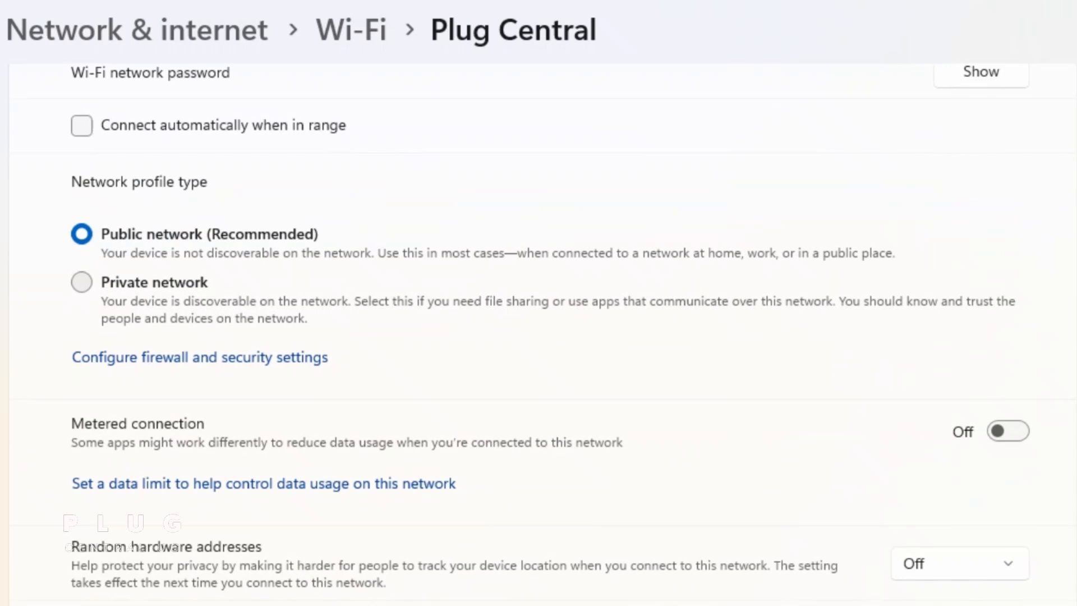
scroll(down, 3)
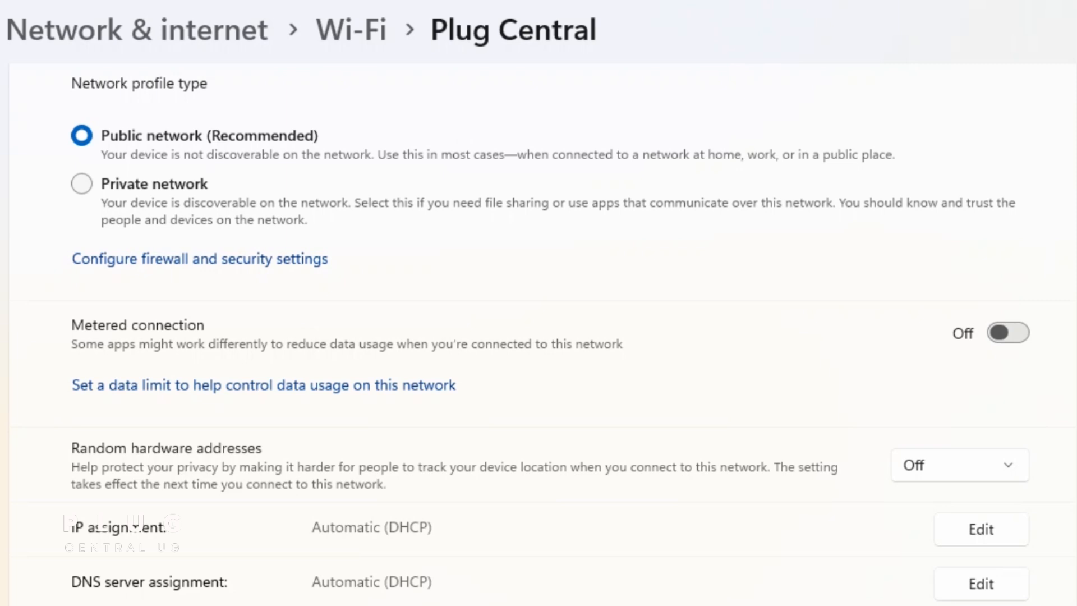
click(1007, 332)
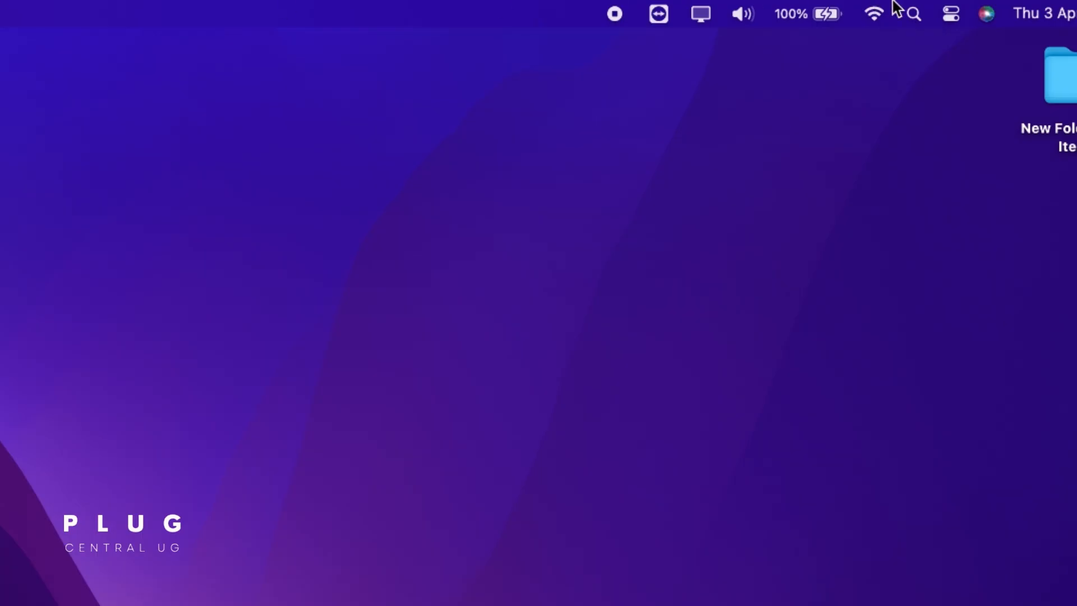
Turn on Low data mode in Plug Central's macOS Wi-Fi network settings
click(873, 13)
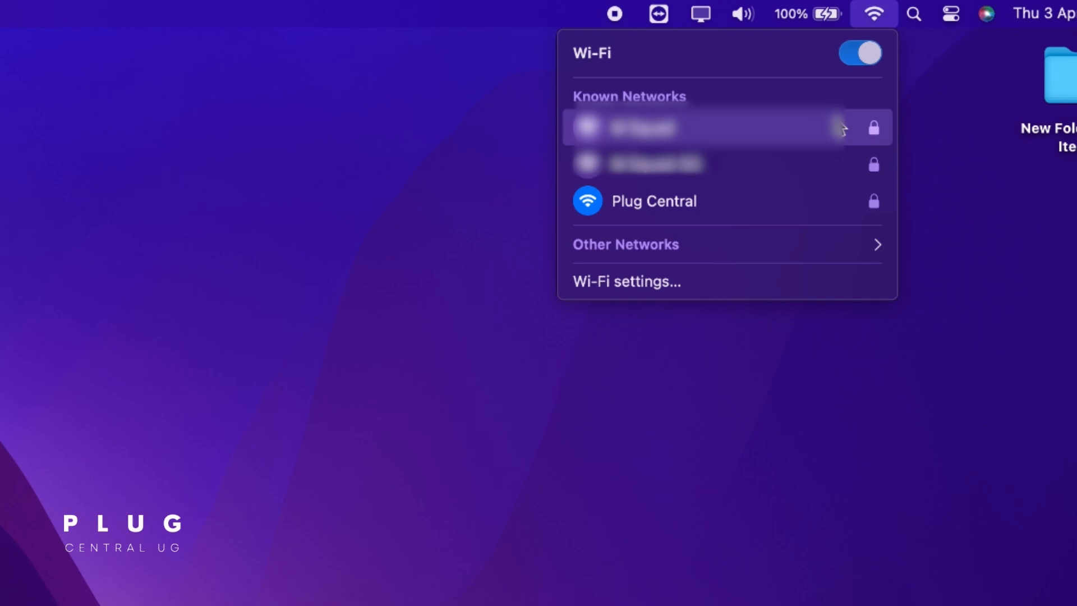
mouse_move(770, 281)
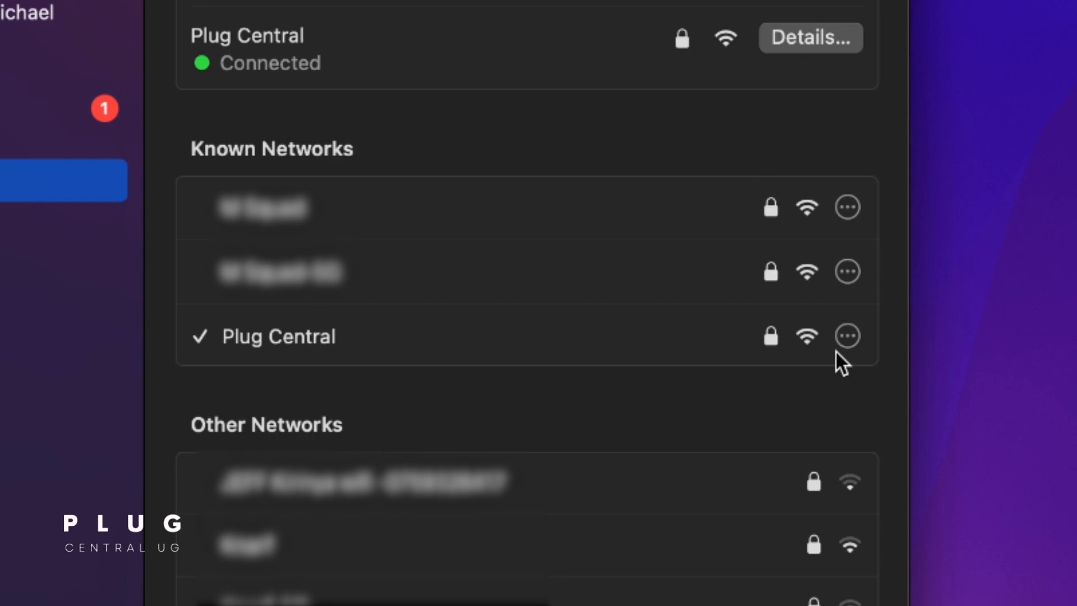
click(847, 335)
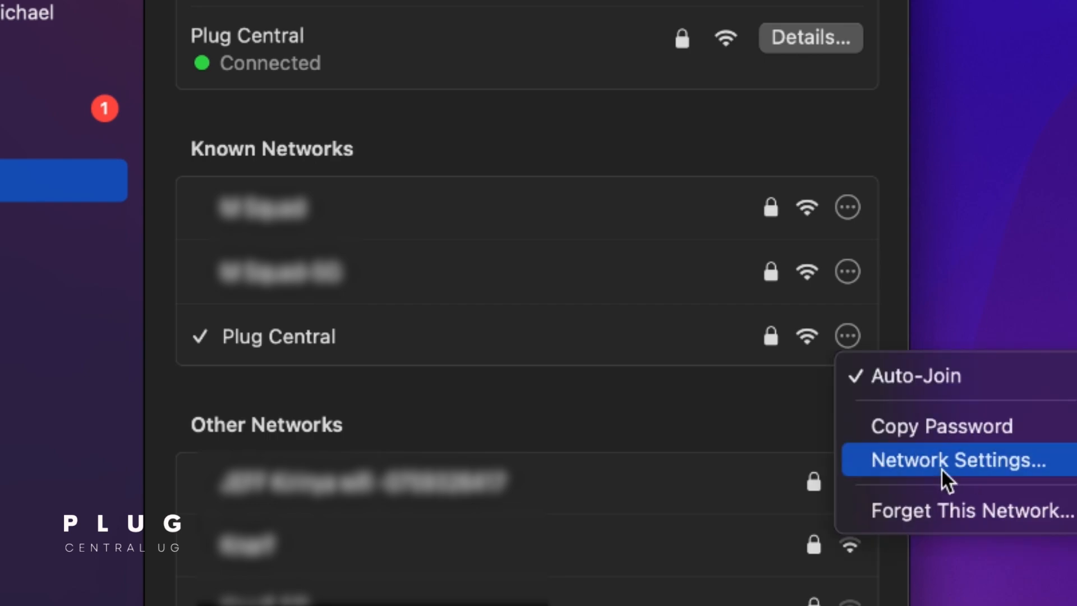
click(955, 460)
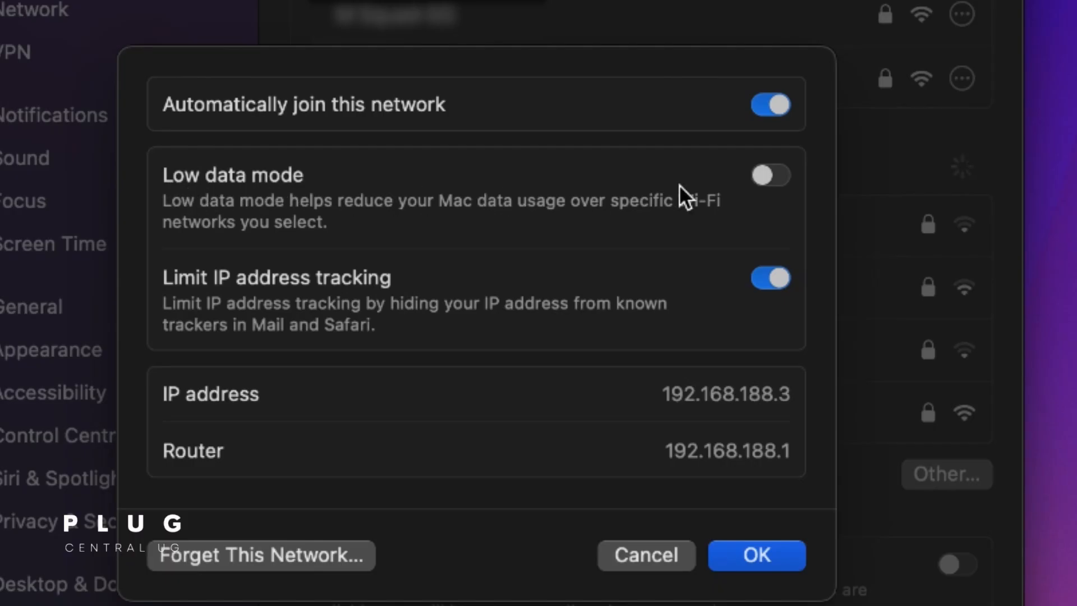
click(771, 175)
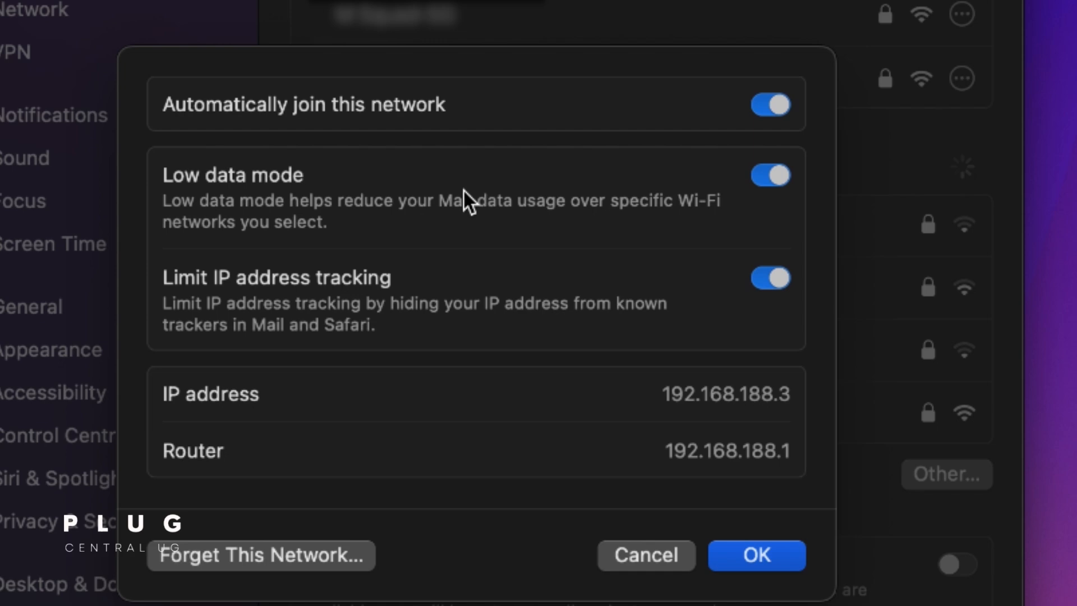
click(769, 175)
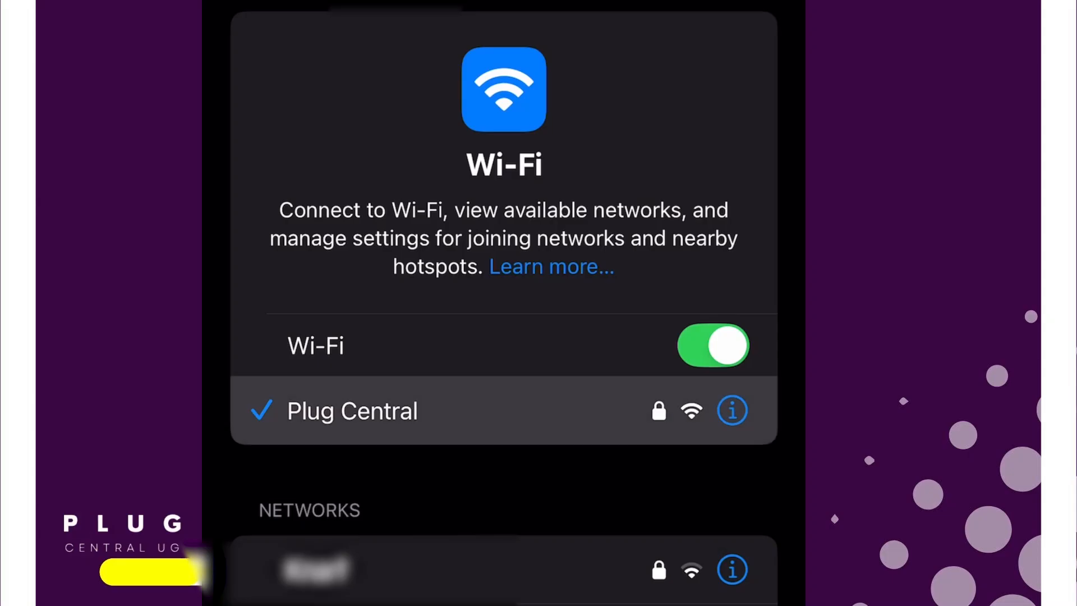
Toggle Low data mode for the Plug Central network in its details sheet and confirm with OK
click(733, 411)
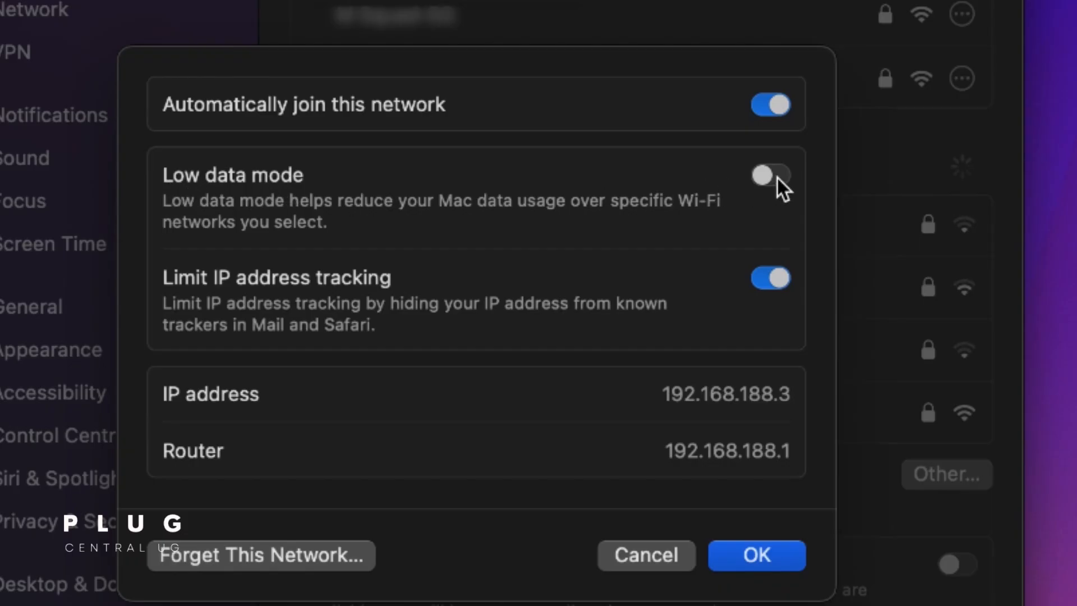
click(770, 175)
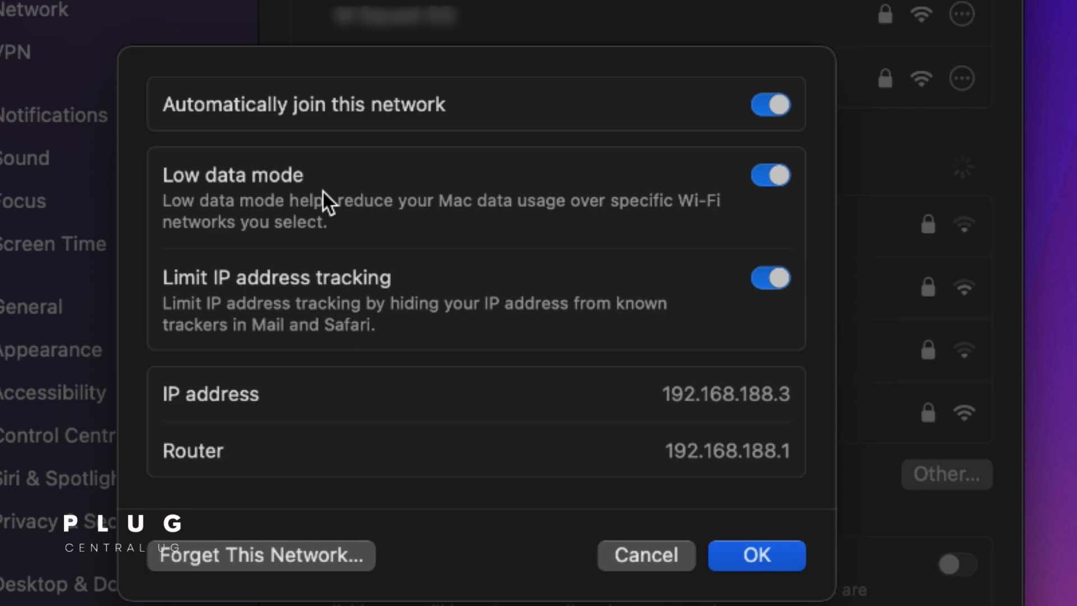
click(770, 175)
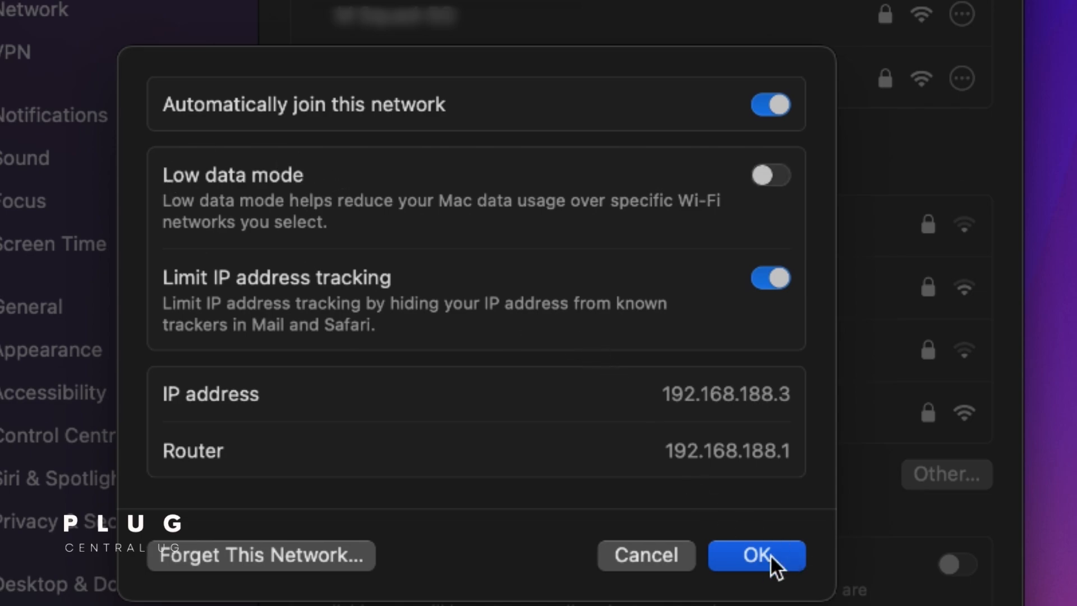